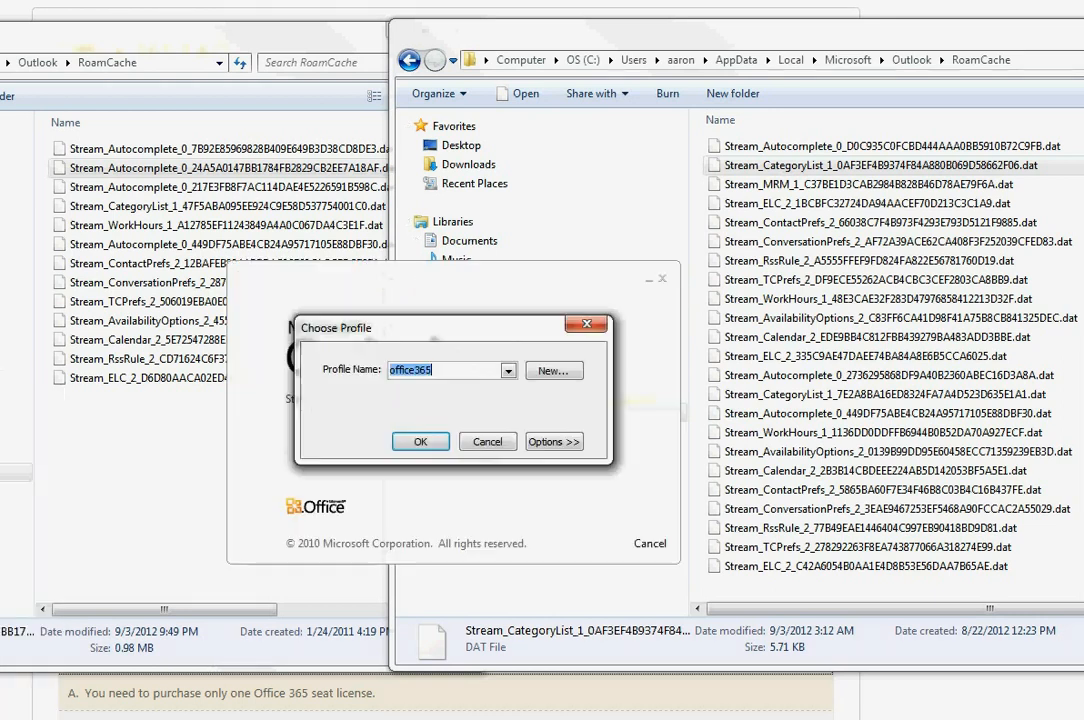
Confirm the office365 profile in Choose Profile so Outlook starts.
click(420, 441)
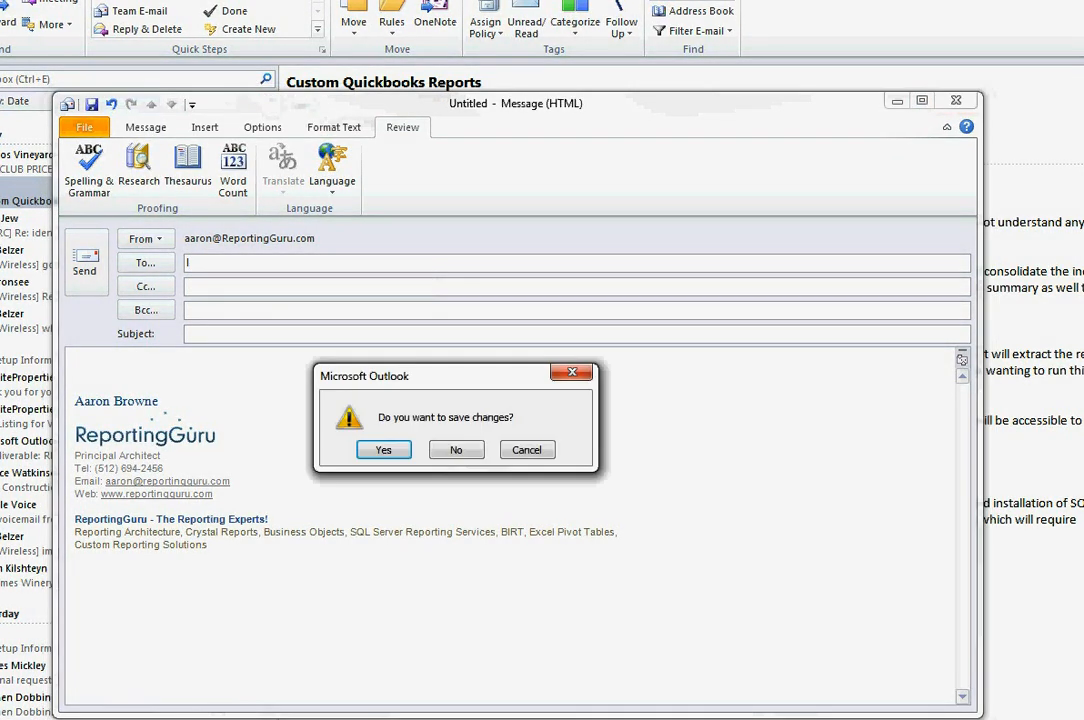
Discard the test message and select the old 0.98 MB Stream_Autocomplete .dat for copying into RoamCache.
click(455, 449)
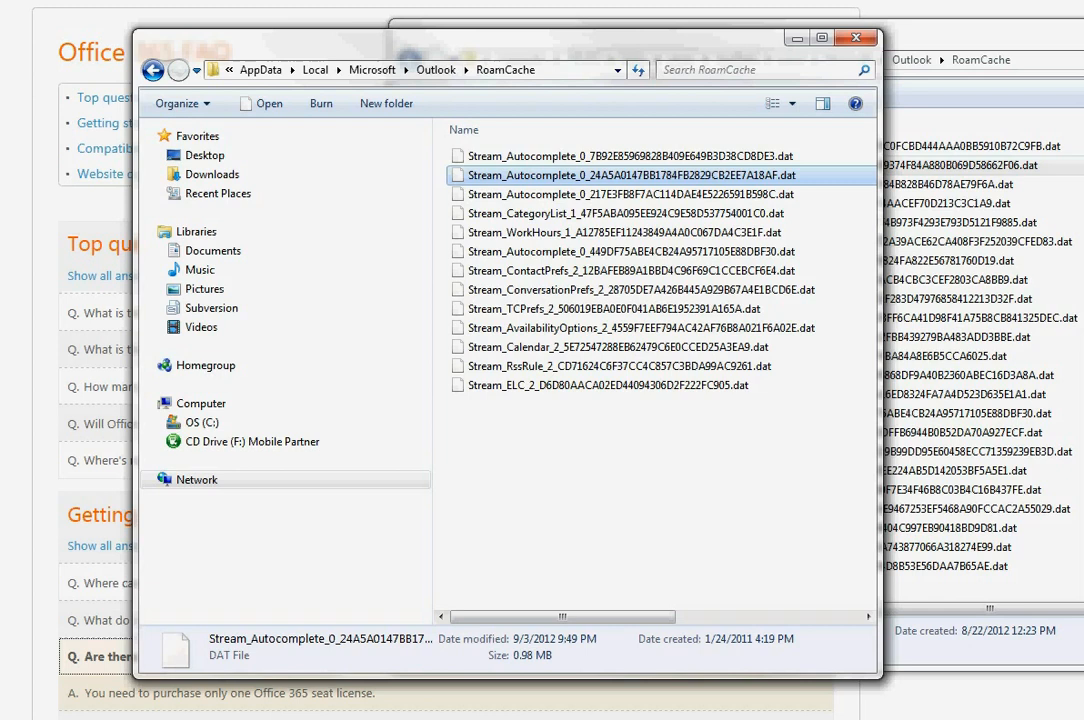
click(400, 70)
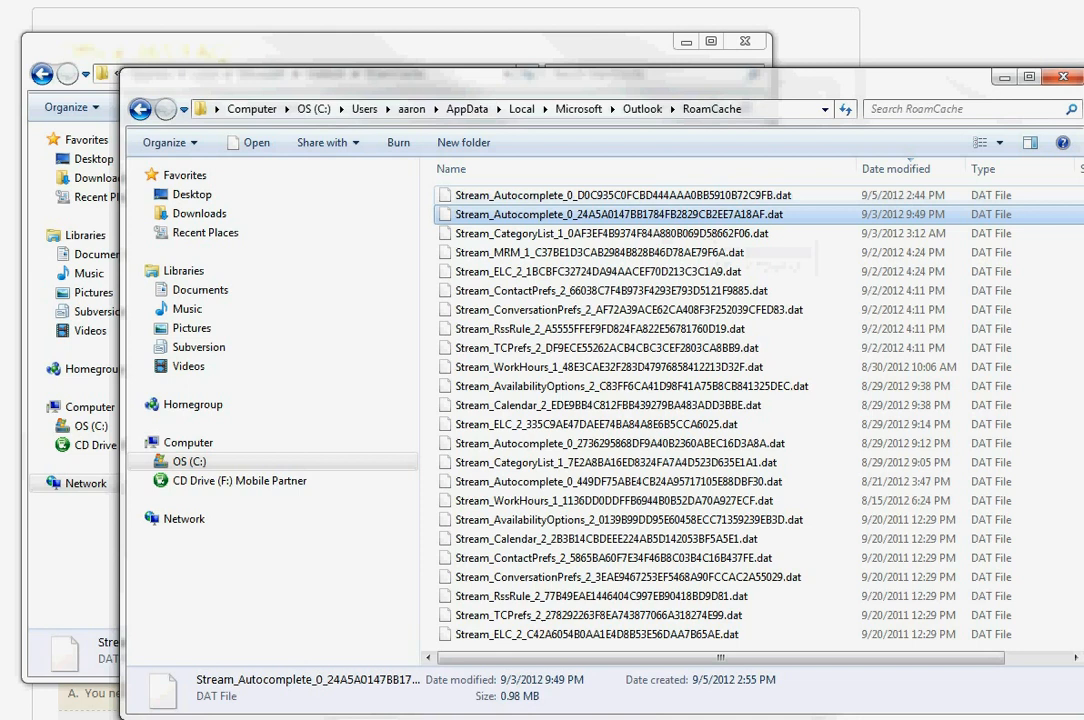
Rename the current Stream_Autocomplete file to .dat_od so the copied old file can take its name.
click(650, 195)
text(_old)
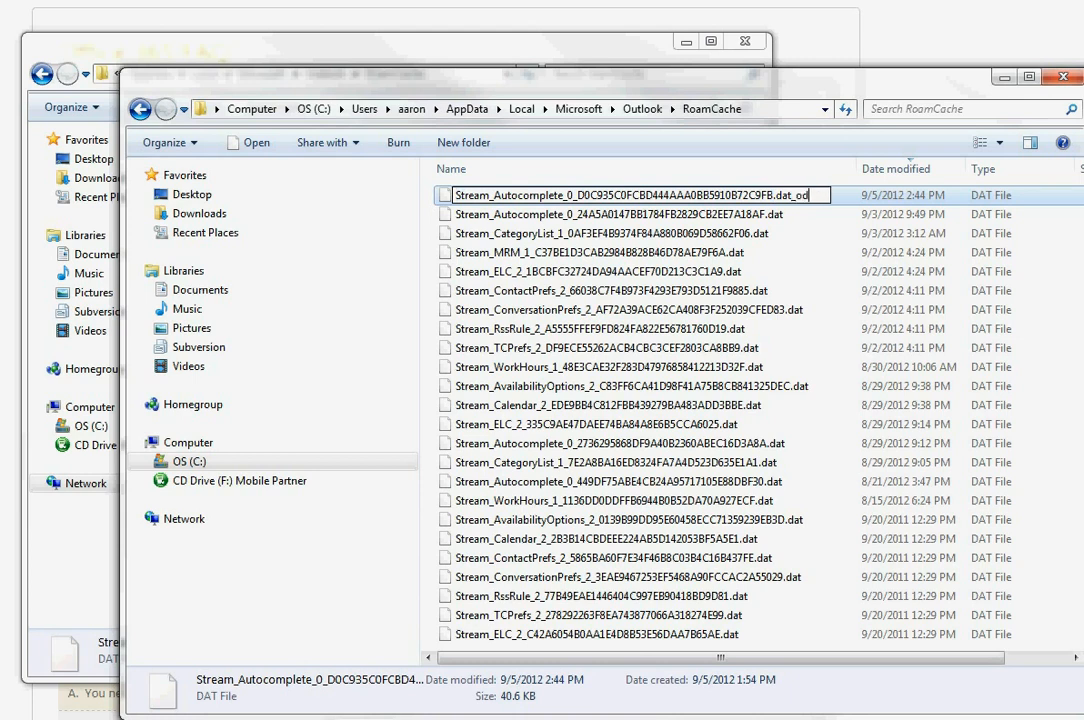
double_click(680, 195)
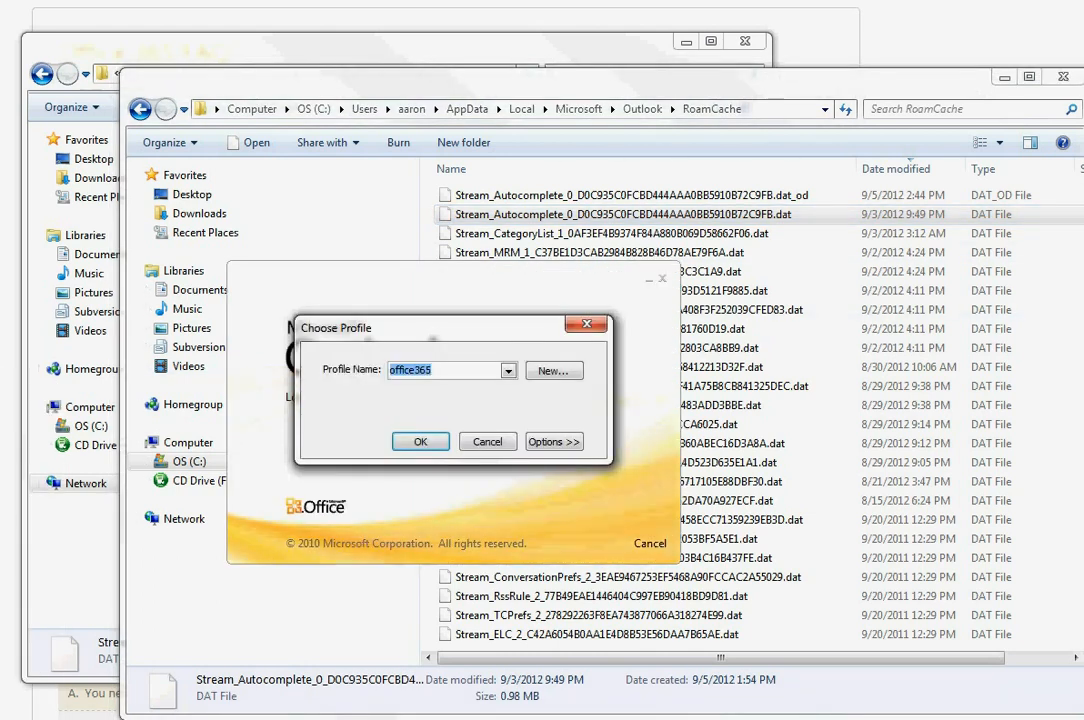
Start Outlook as office365 and enter a recipient, getting many remembered addresses suggested.
click(420, 441)
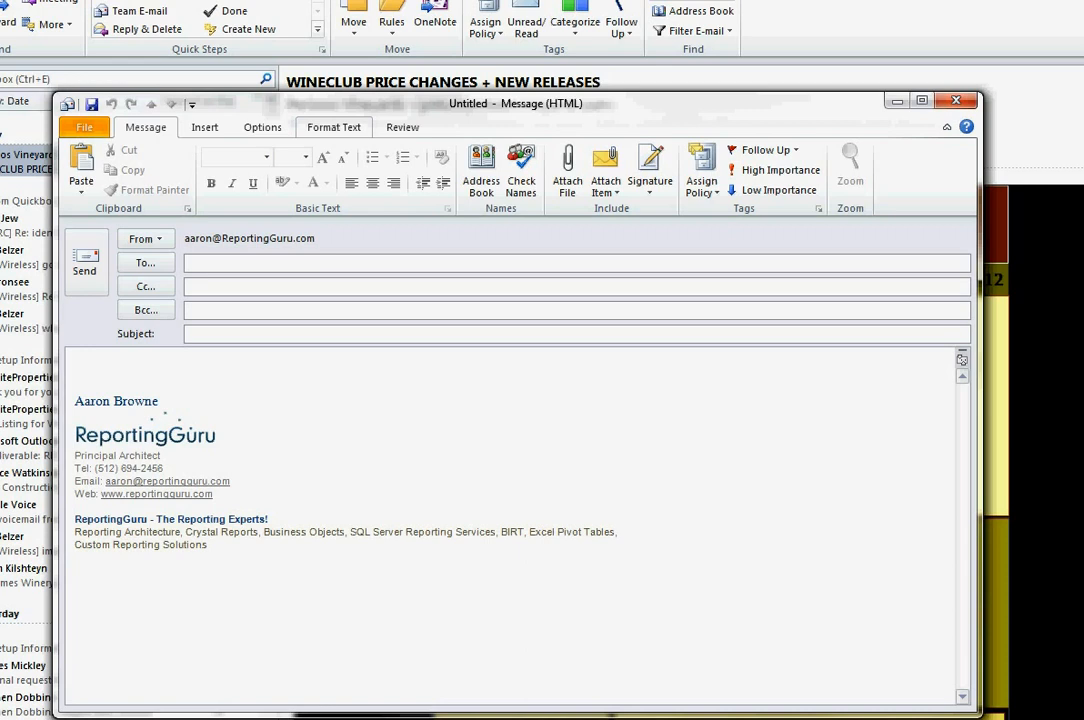
click(576, 262)
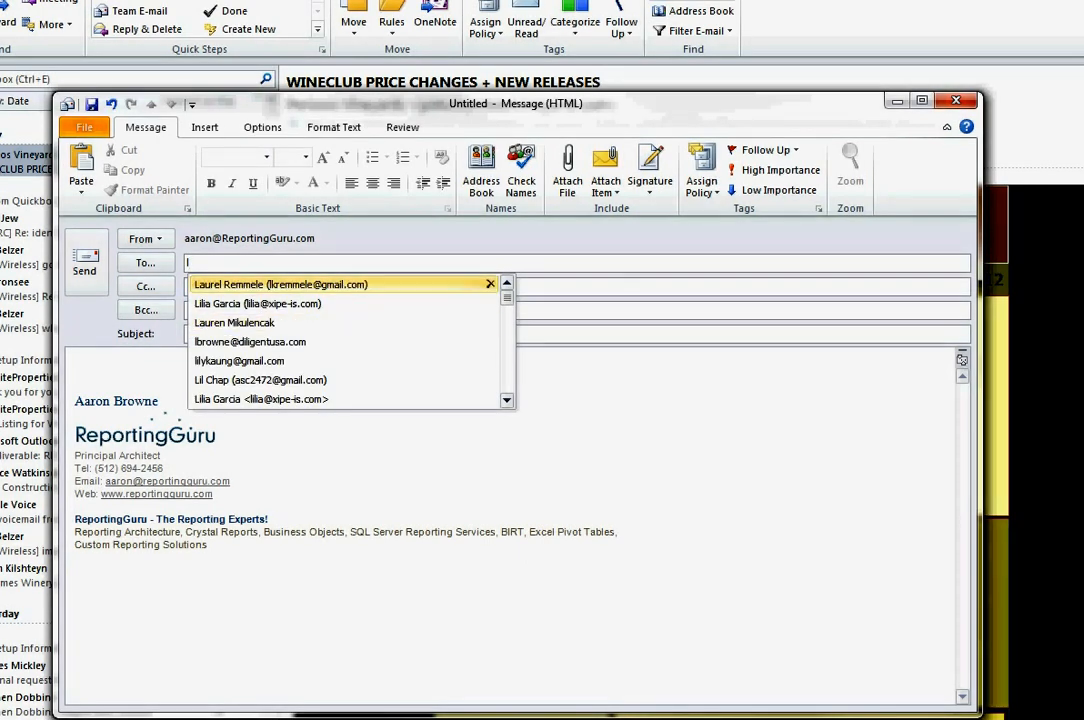